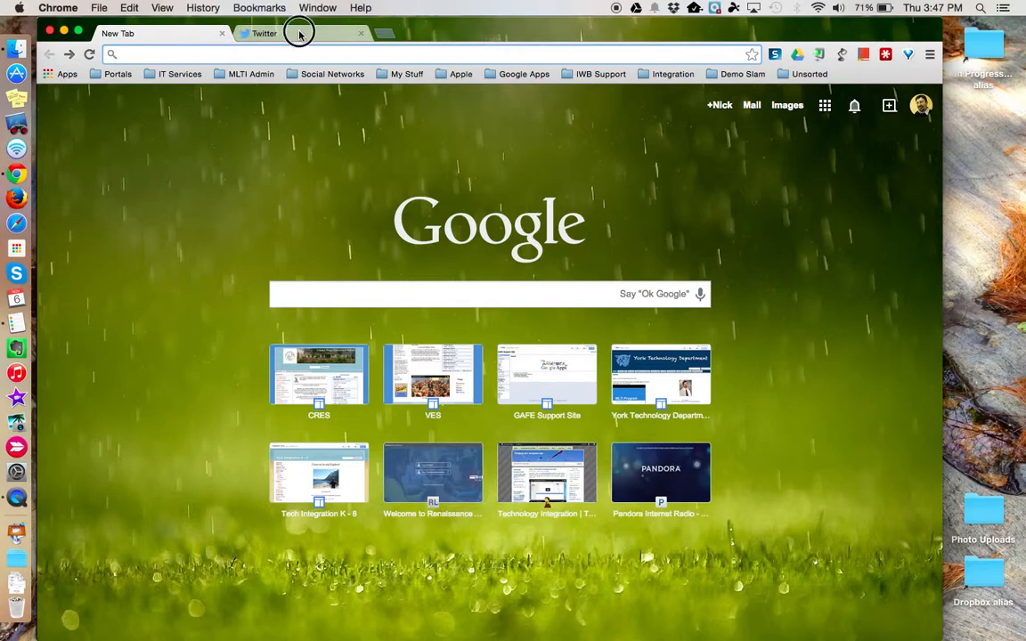
- Switch to the Twitter tab showing the home timeline
click(263, 32)
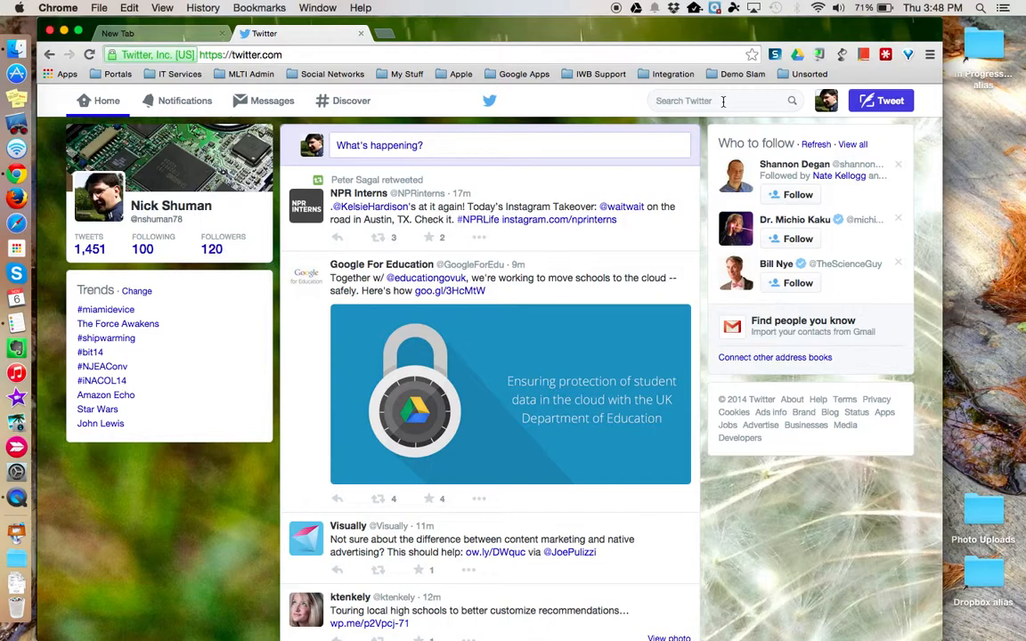
- Add Twitter's search box as a Chrome search engine with keyword 'tw'
right_click(722, 99)
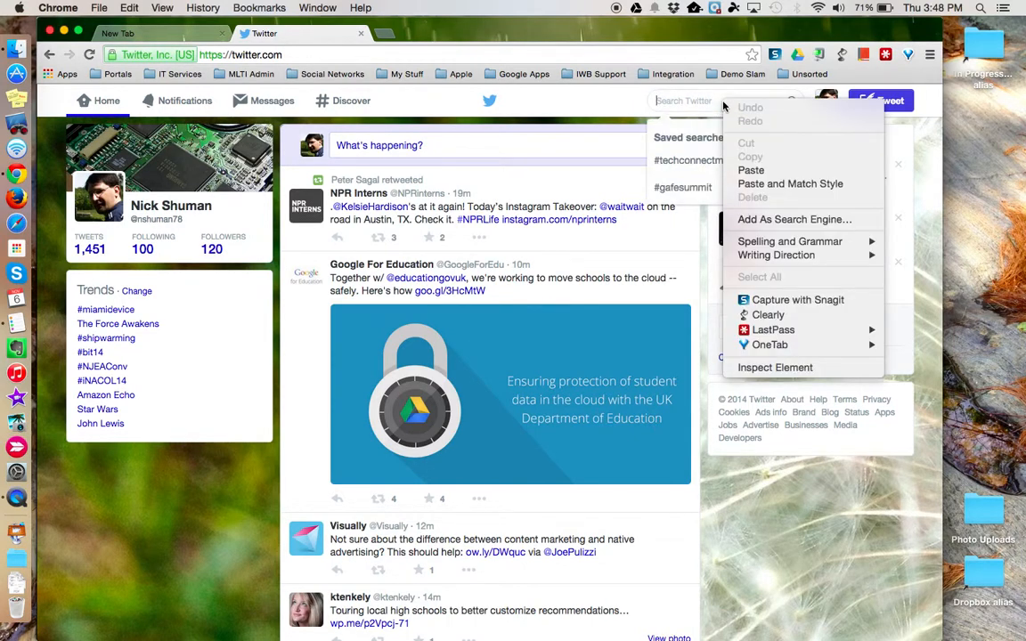
mouse_move(791, 184)
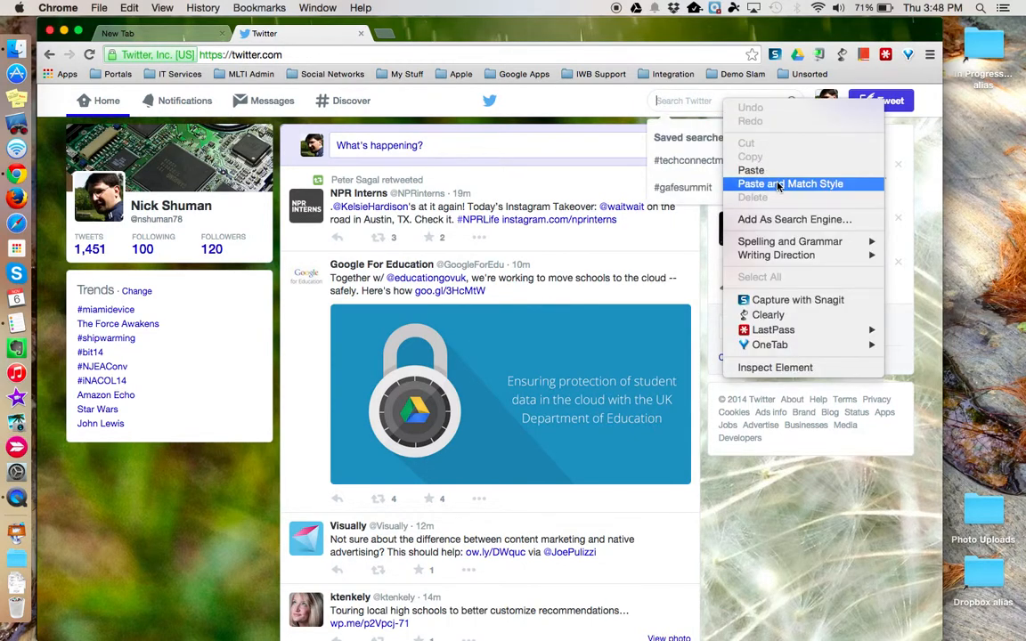
mouse_move(793, 219)
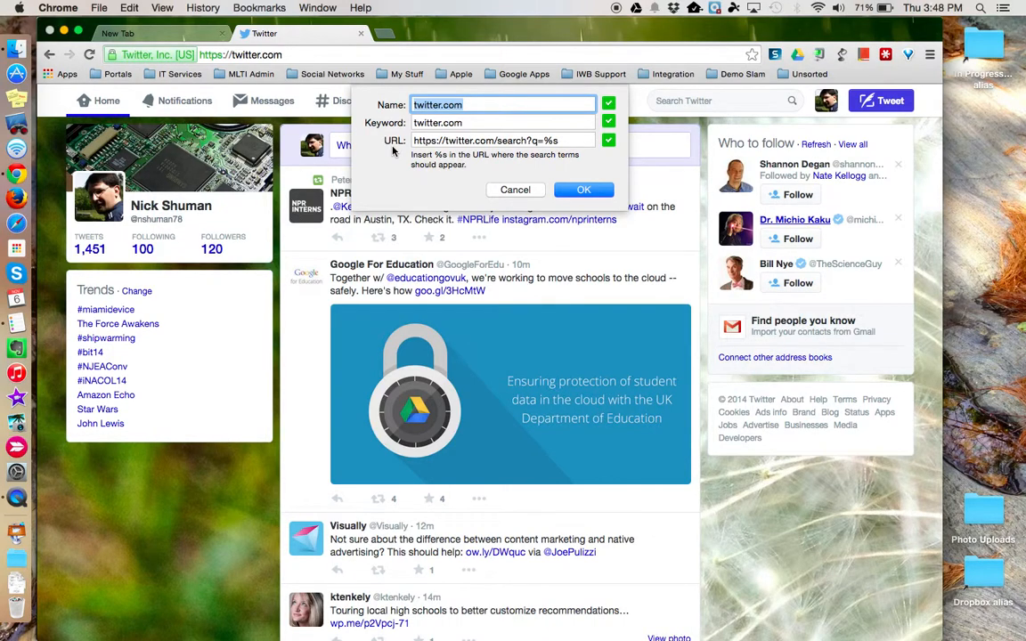
click(502, 123)
text(tw)
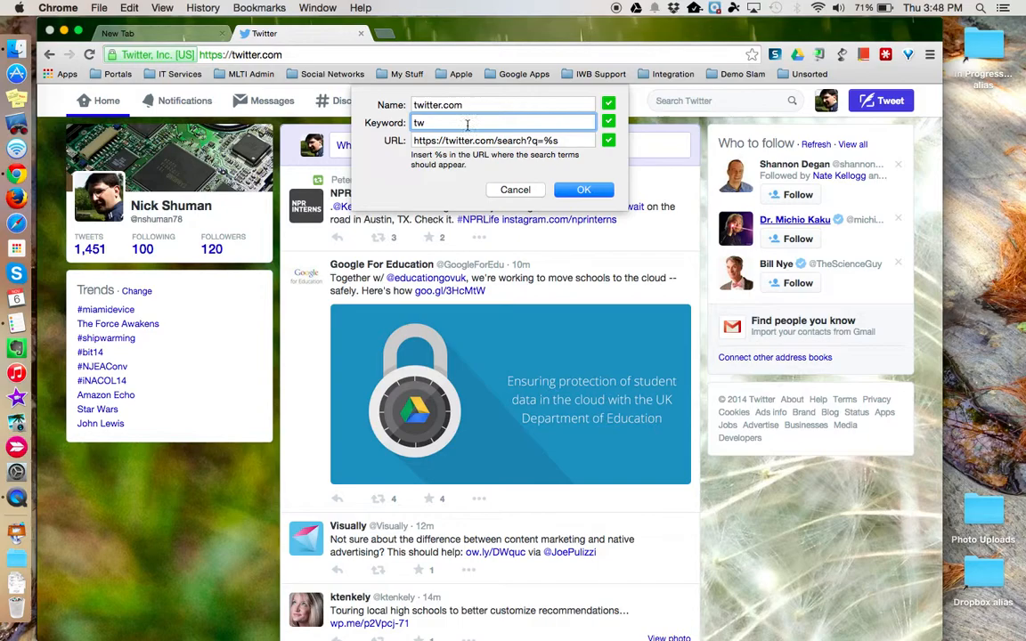
click(584, 188)
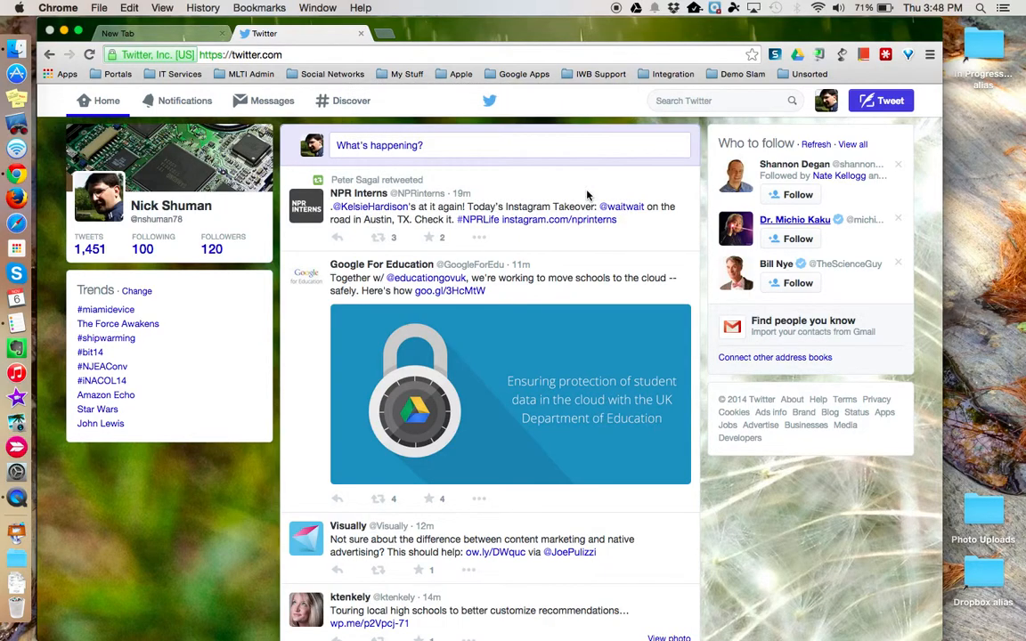
- Search Twitter for 'smartboard' via the twitter.com omnibox shortcut from the new tab
click(716, 100)
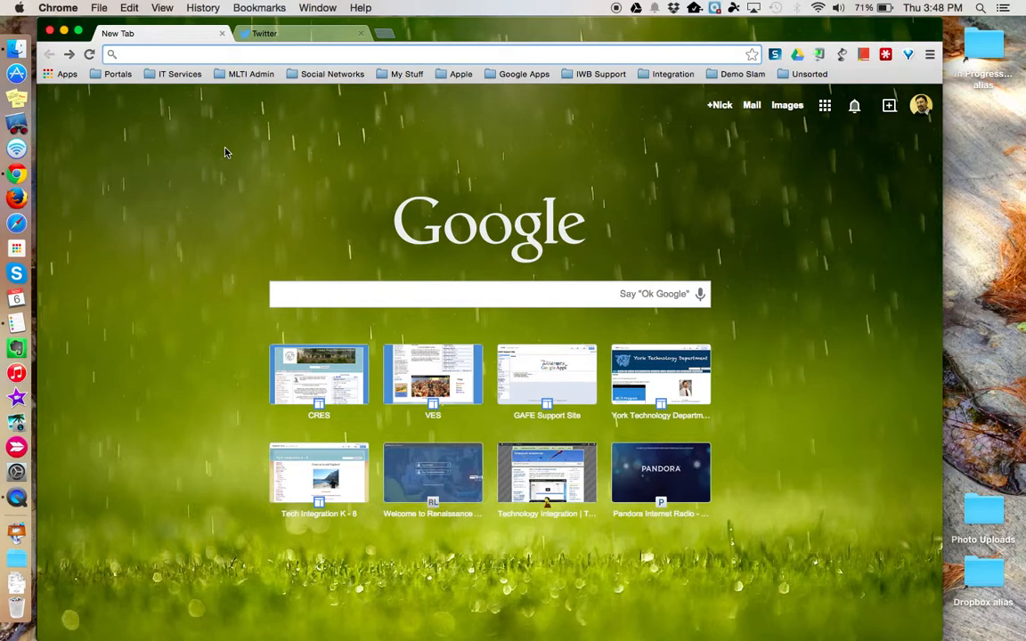
mouse_move(164, 160)
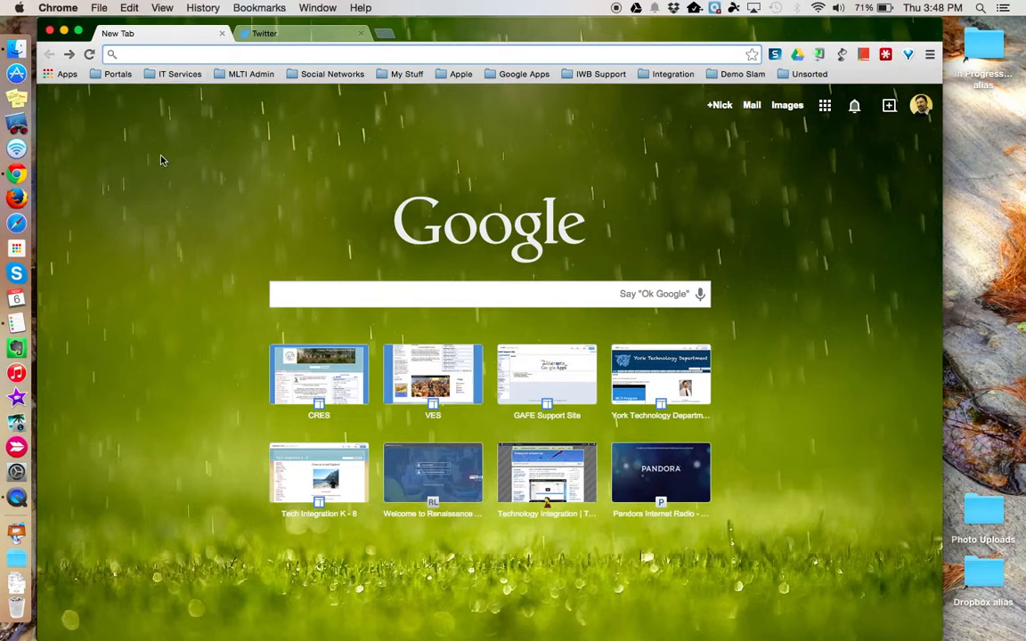
text(twitter.com)
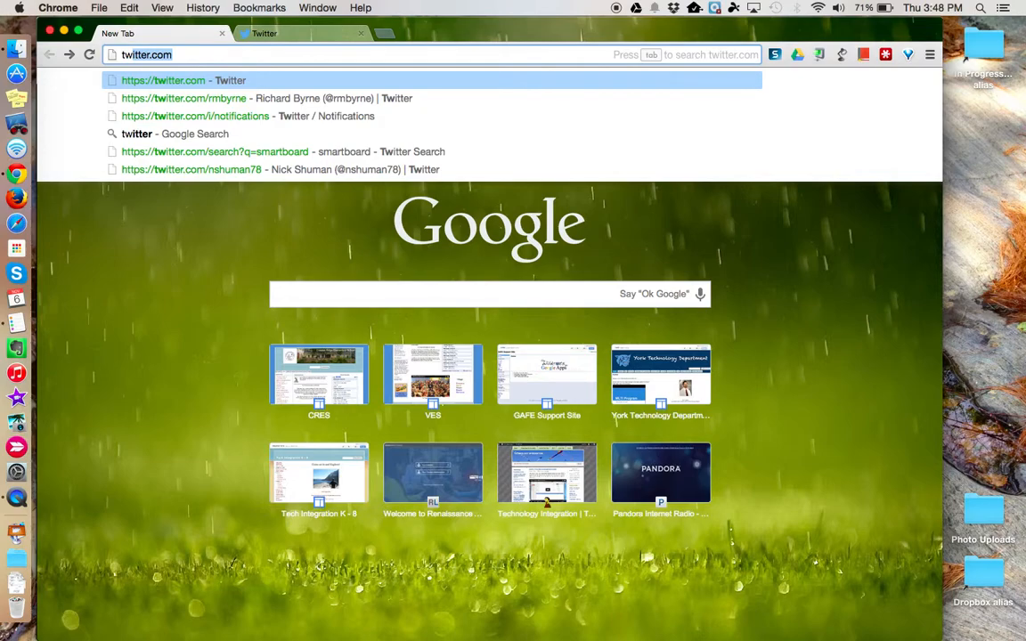
key(tab)
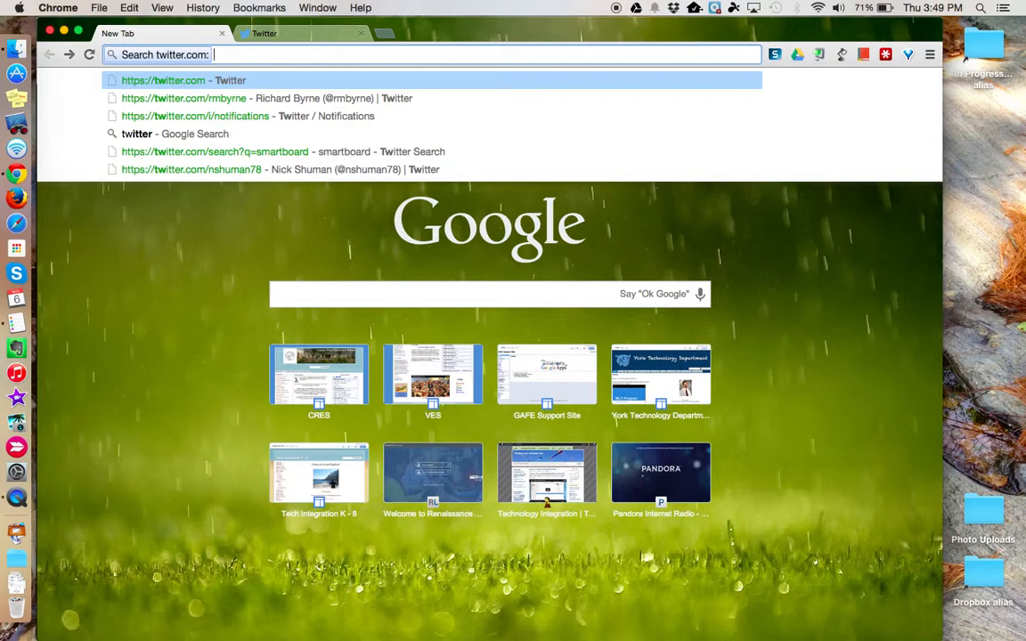
text(smartb)
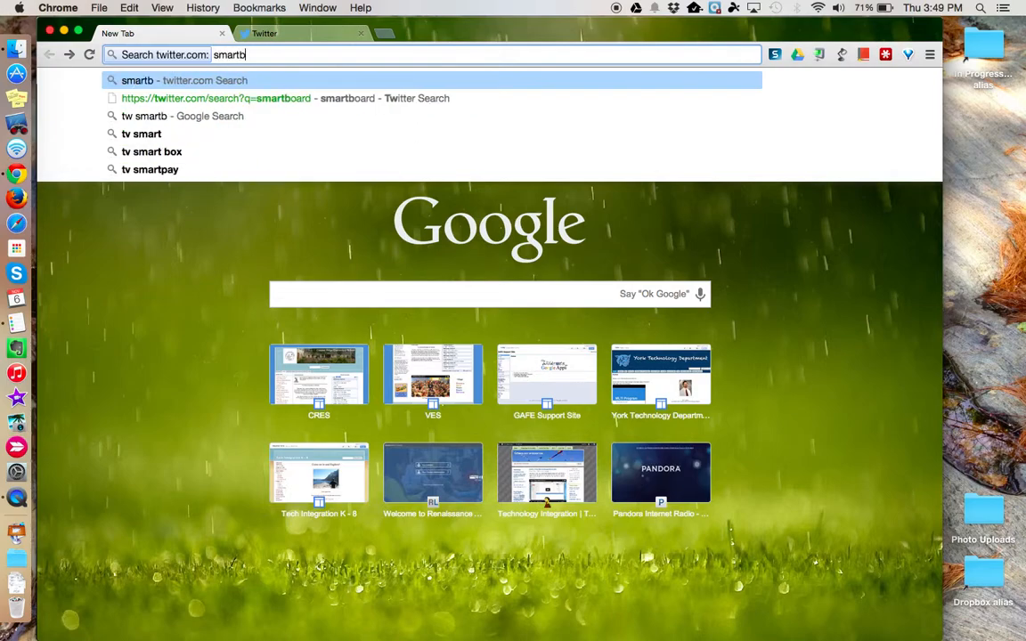
text(oard)
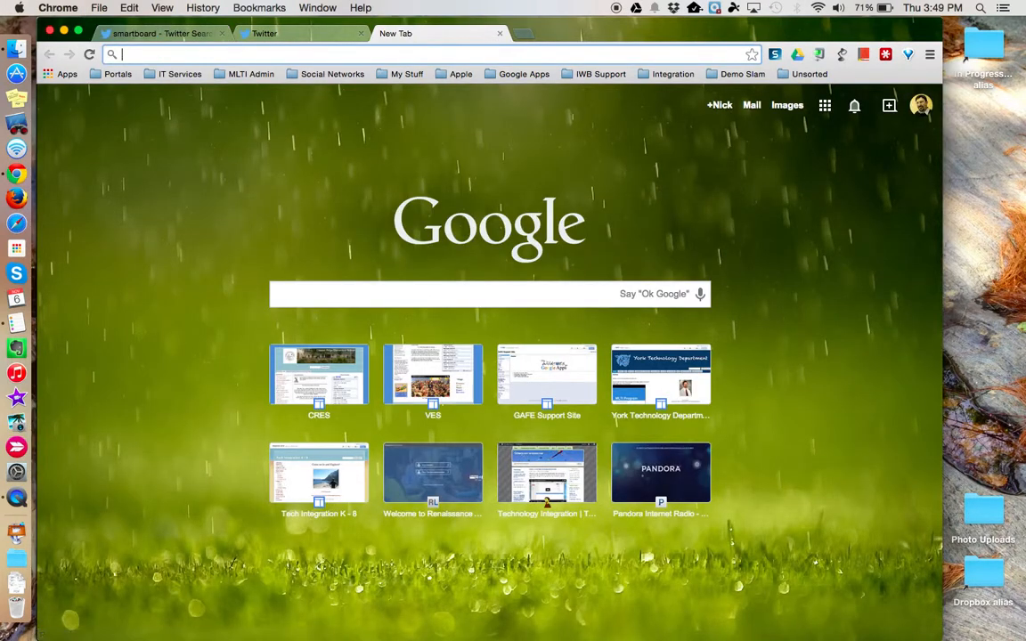
- Search YouTube for 'bill nye' via the yt omnibox shortcut
text(yt)
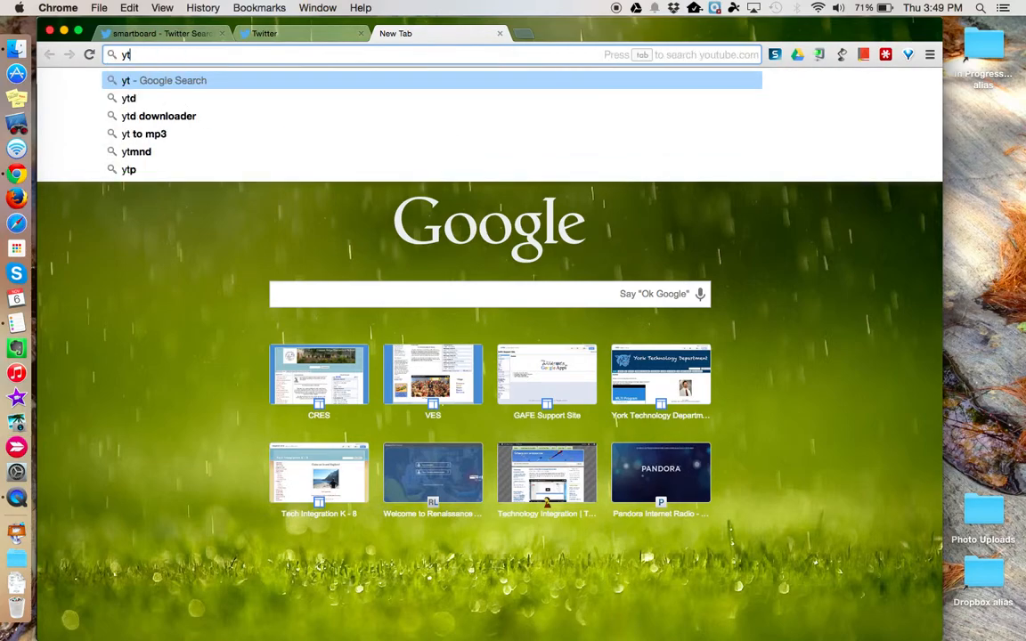
key(tab)
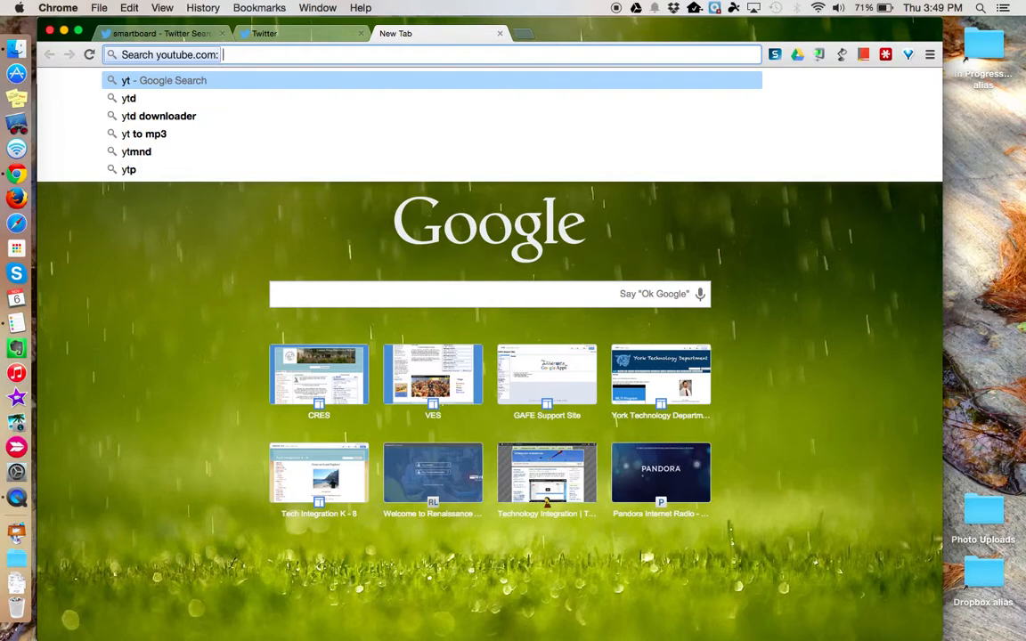
text(bill nye)
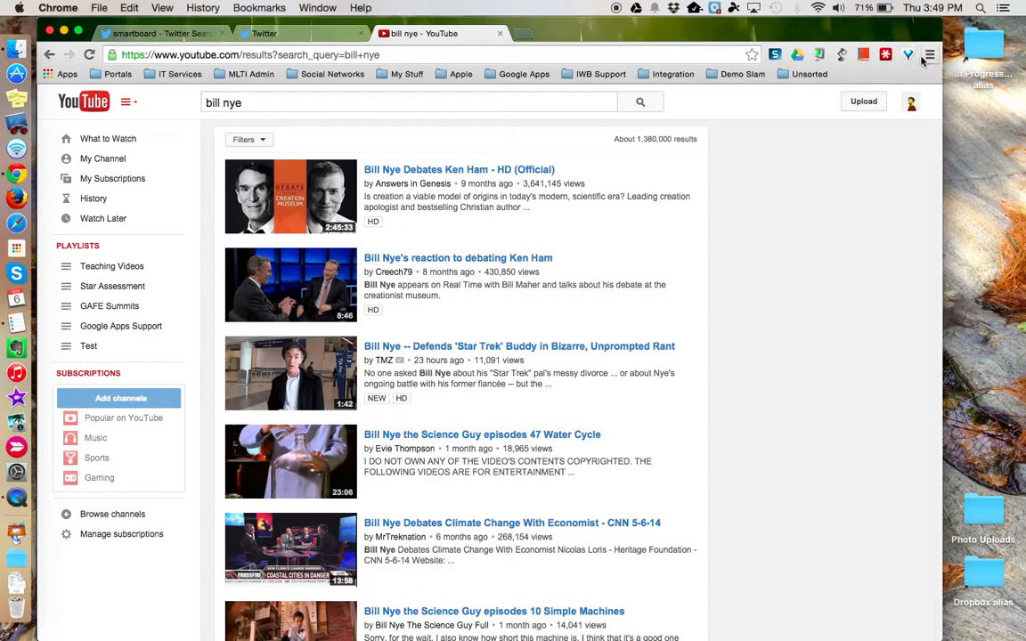
mouse_move(930, 53)
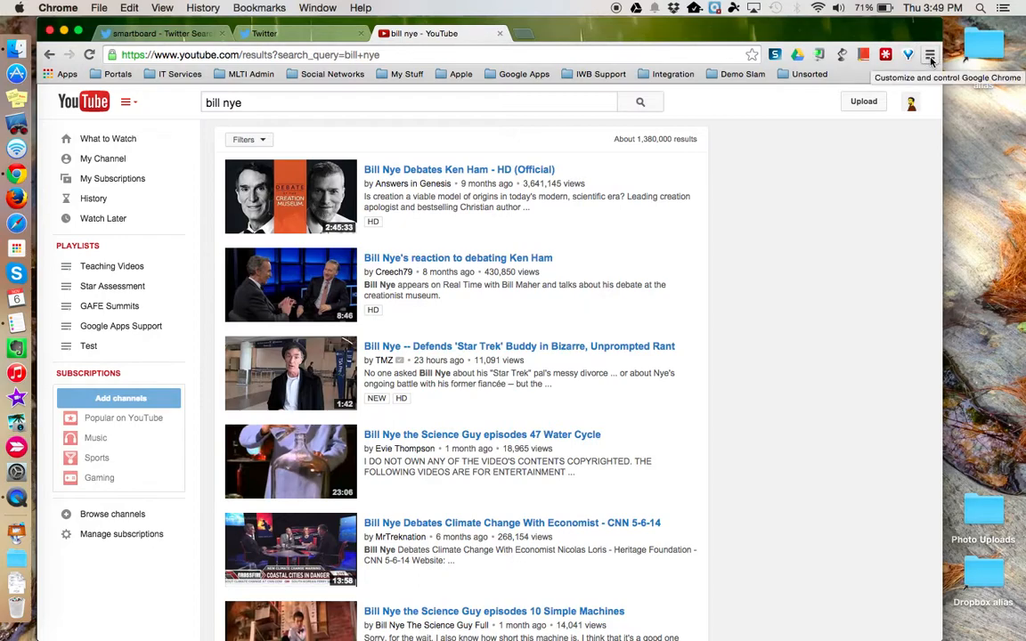
click(930, 53)
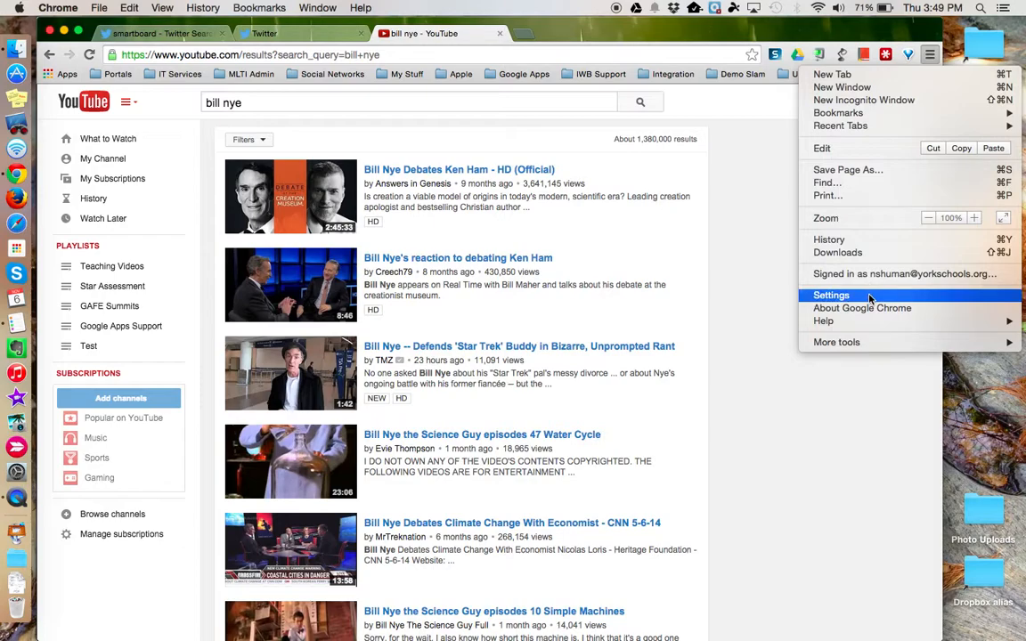
click(830, 295)
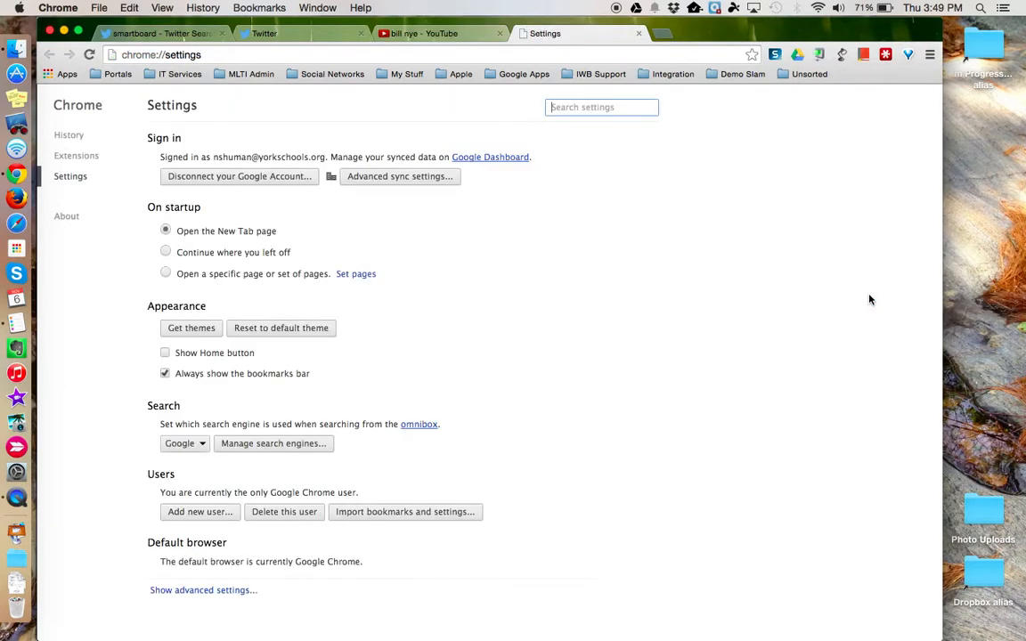
mouse_move(456, 344)
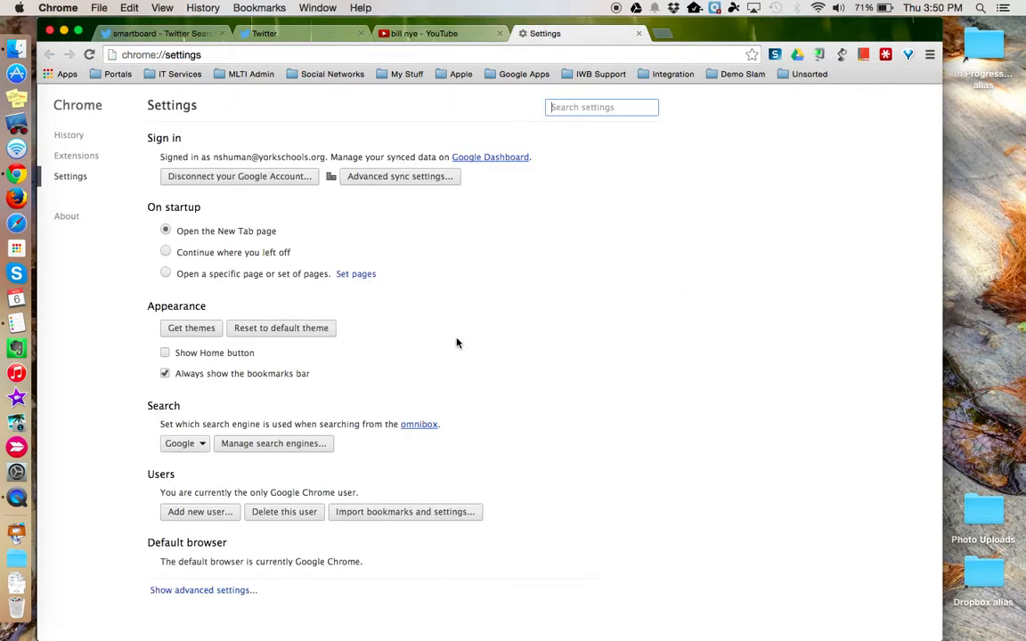
mouse_move(164, 410)
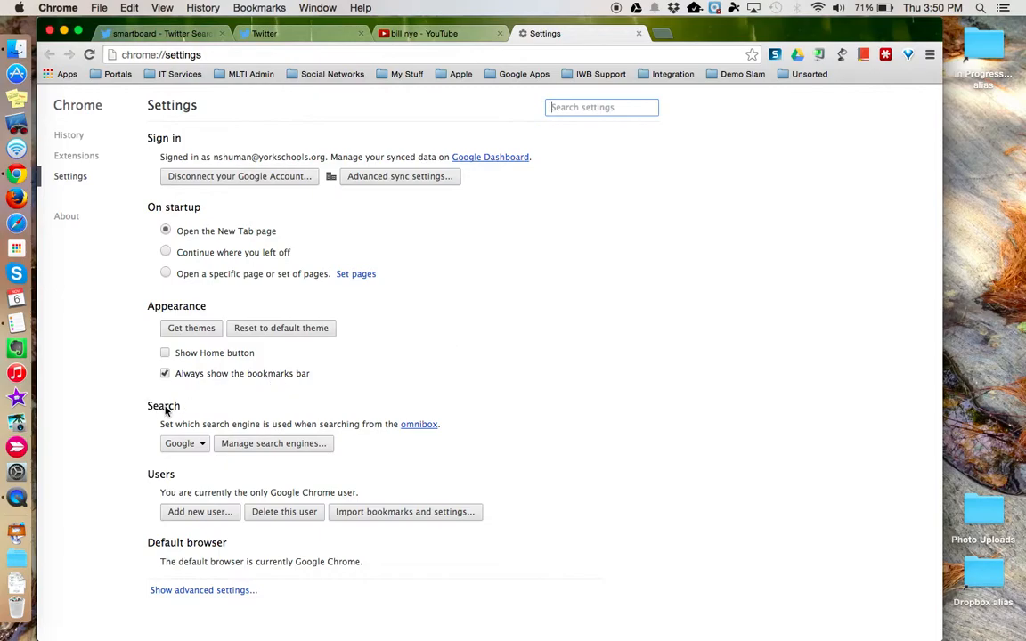
mouse_move(329, 454)
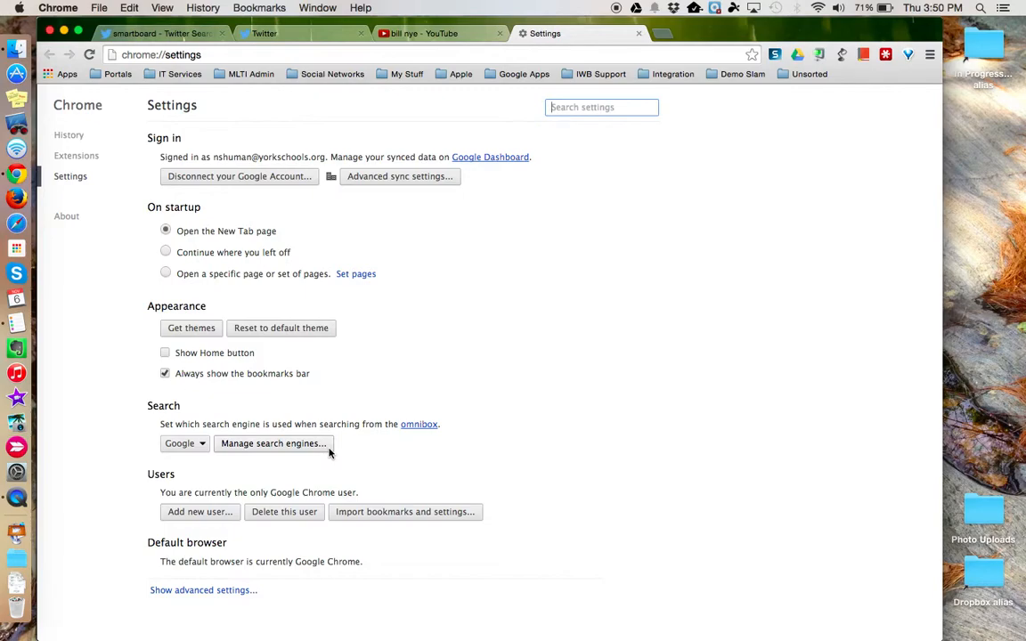
- Browse Manage search engines down to the twitter.com (tw) and youtube.com (yt) entries, then return to Twitter
click(272, 444)
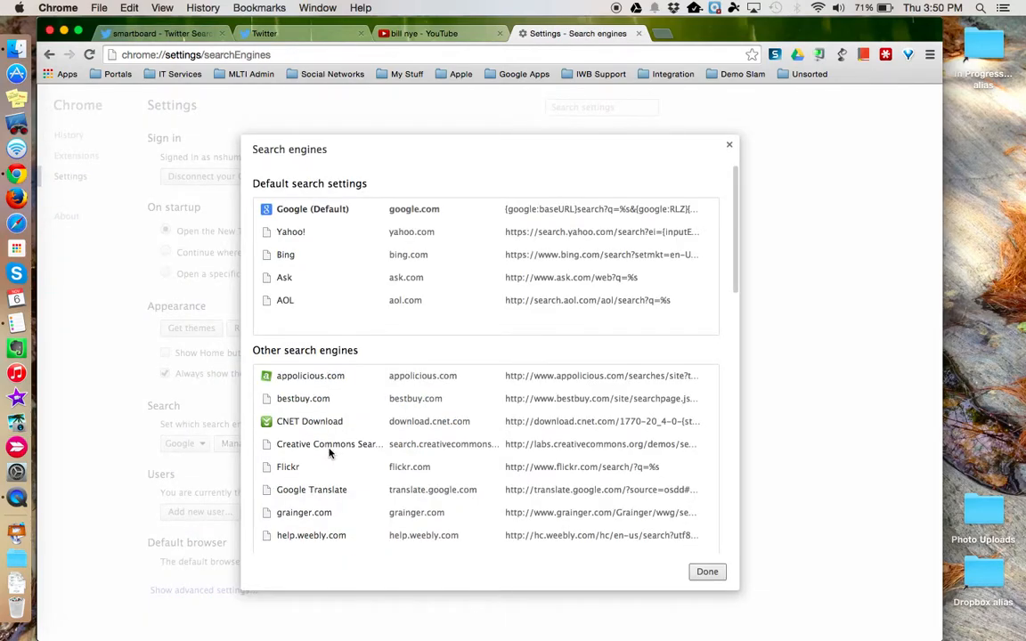
mouse_move(342, 360)
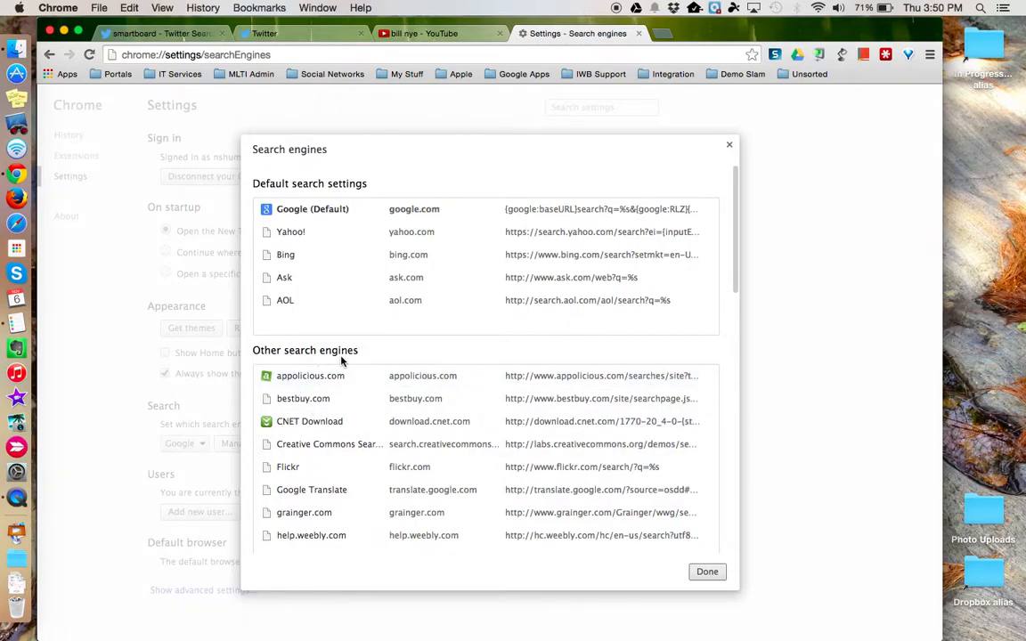
scroll(down, 3)
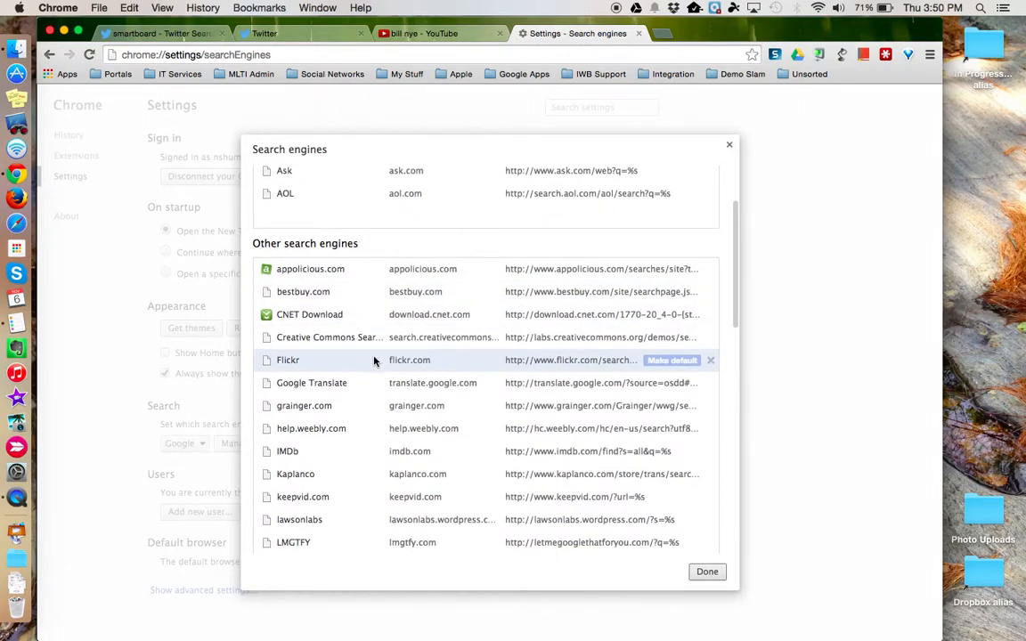
scroll(down, 3)
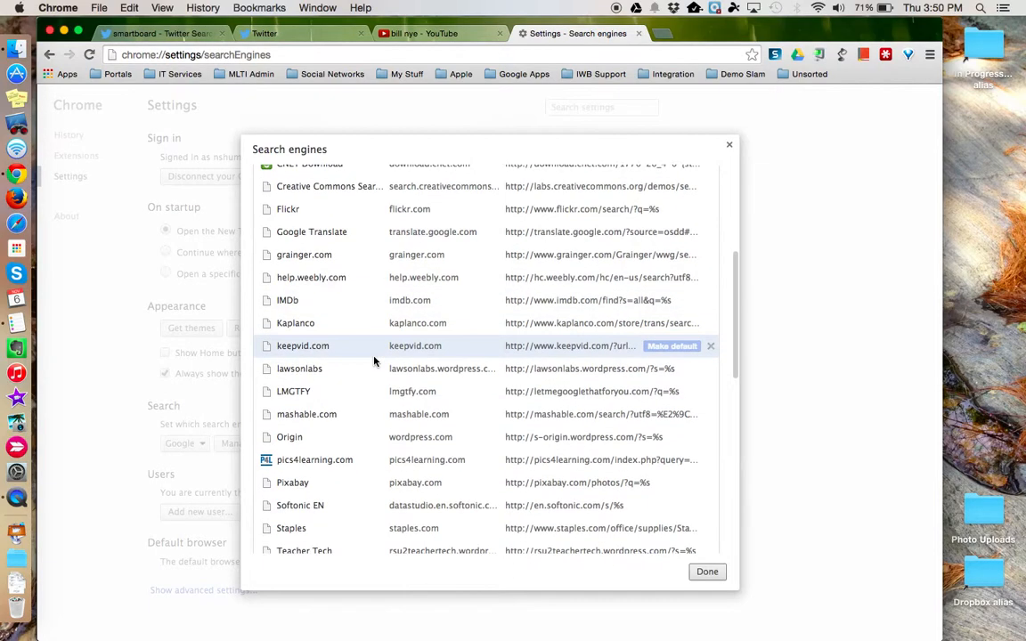
scroll(down, 3)
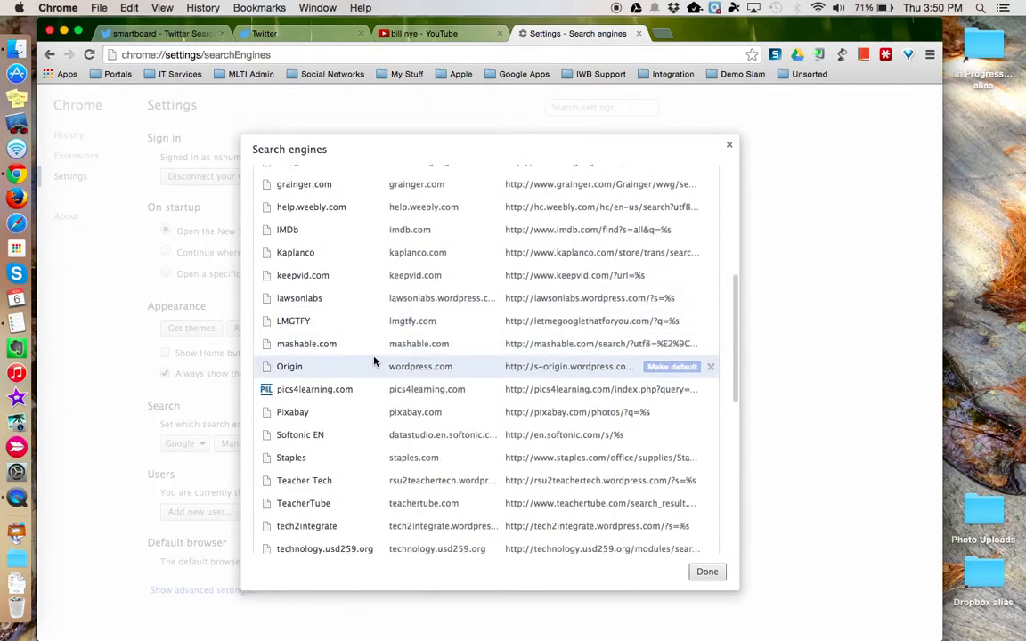
scroll(down, 3)
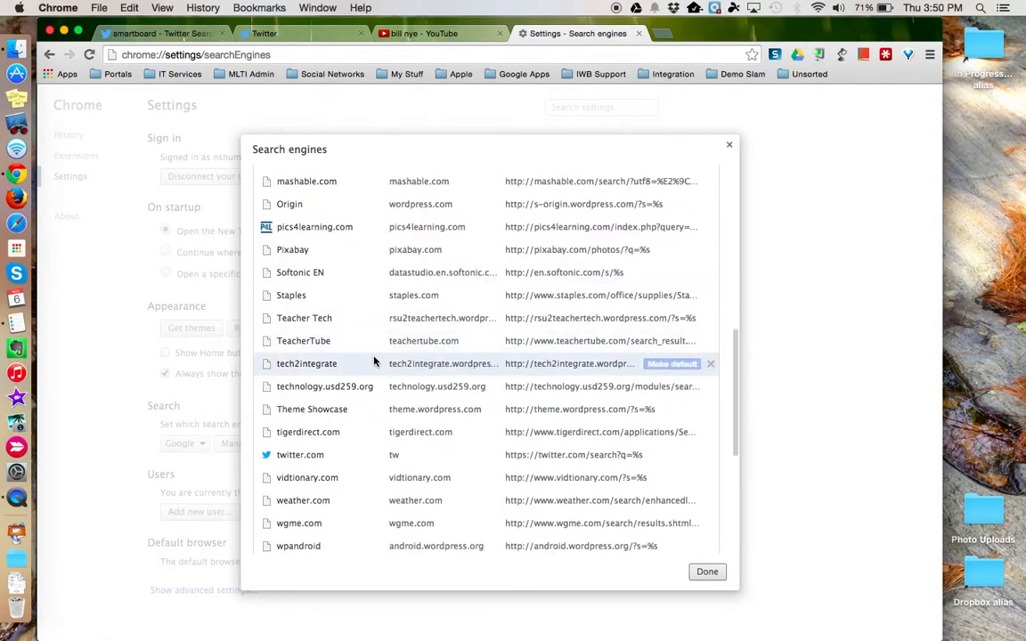
scroll(down, 3)
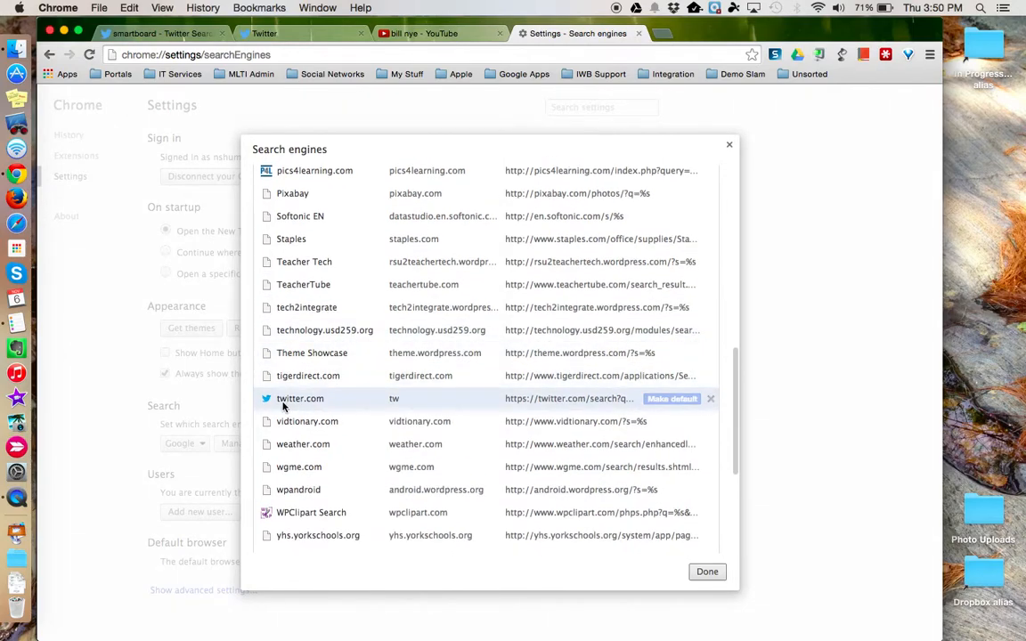
scroll(down, 3)
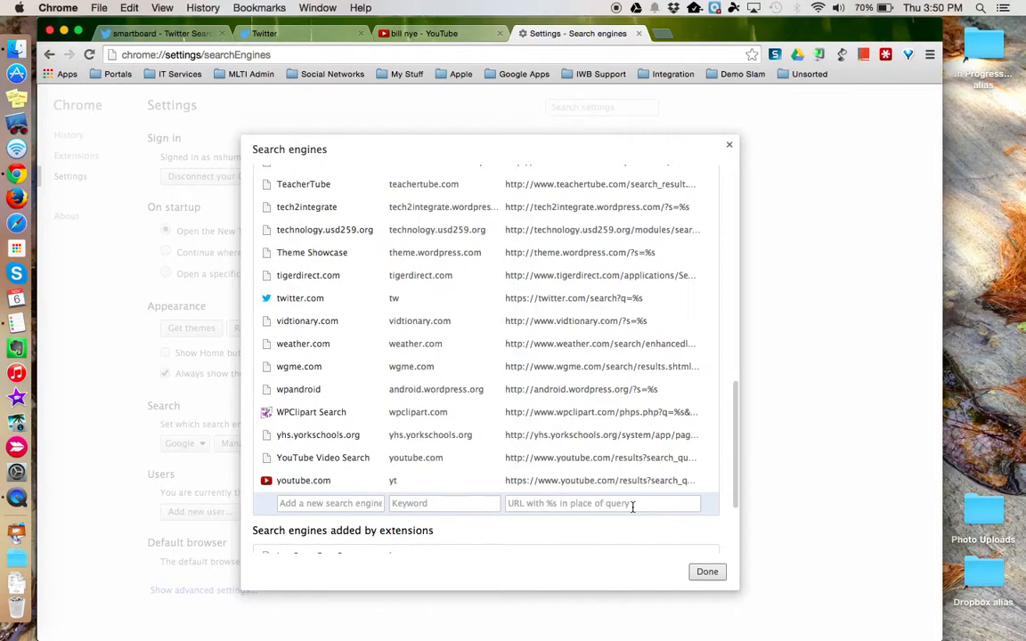
click(263, 32)
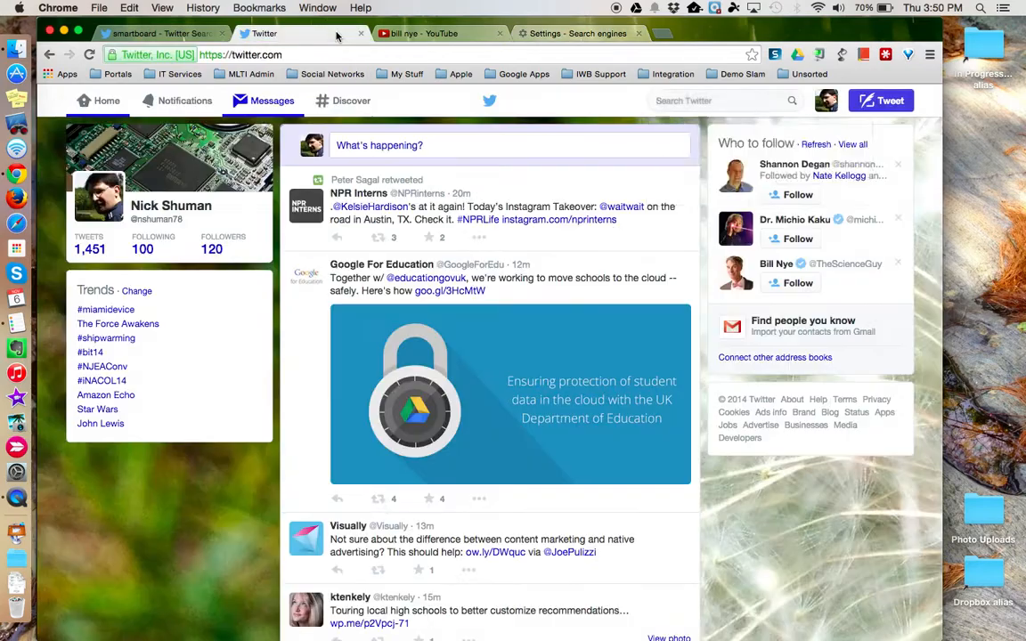
- Show Twitter's saved searches, then return to the bill nye YouTube results
click(713, 99)
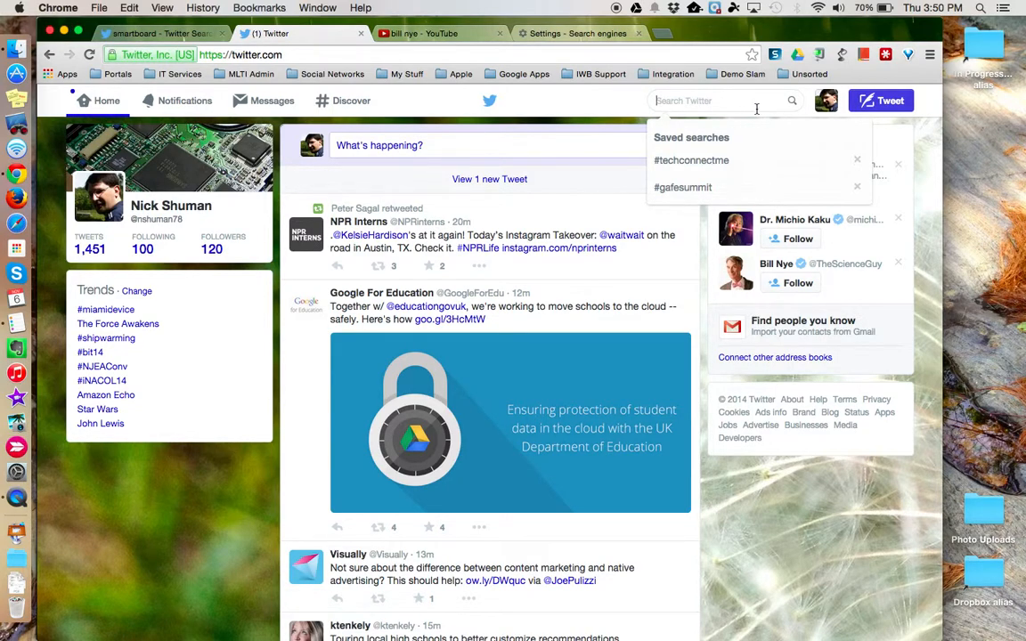
click(442, 32)
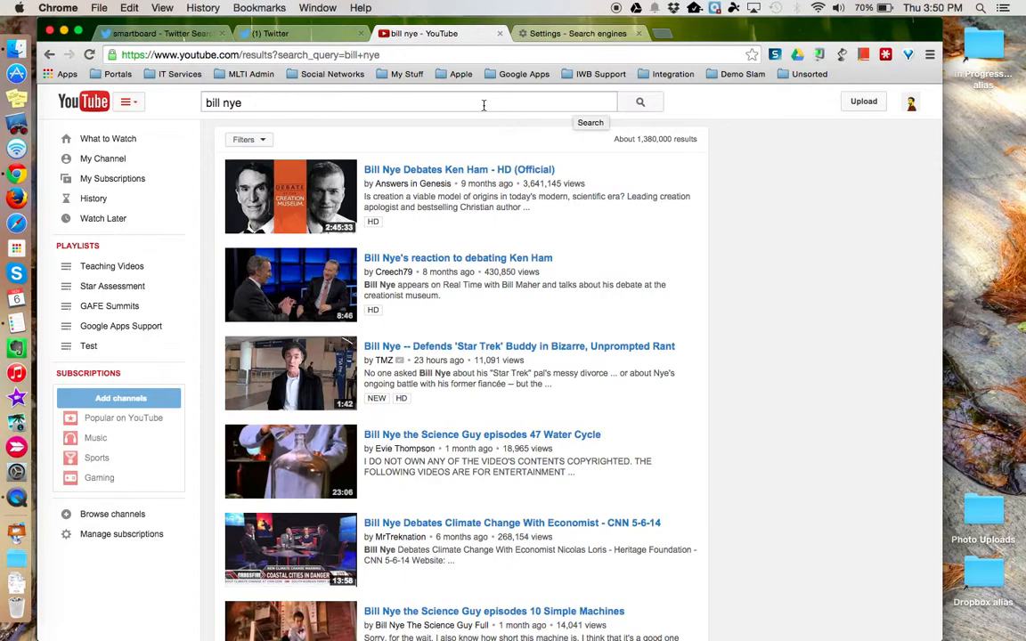
- Check YouTube's Add as Search Engine option, then start a new tab with twitter.com in the omnibox
right_click(400, 102)
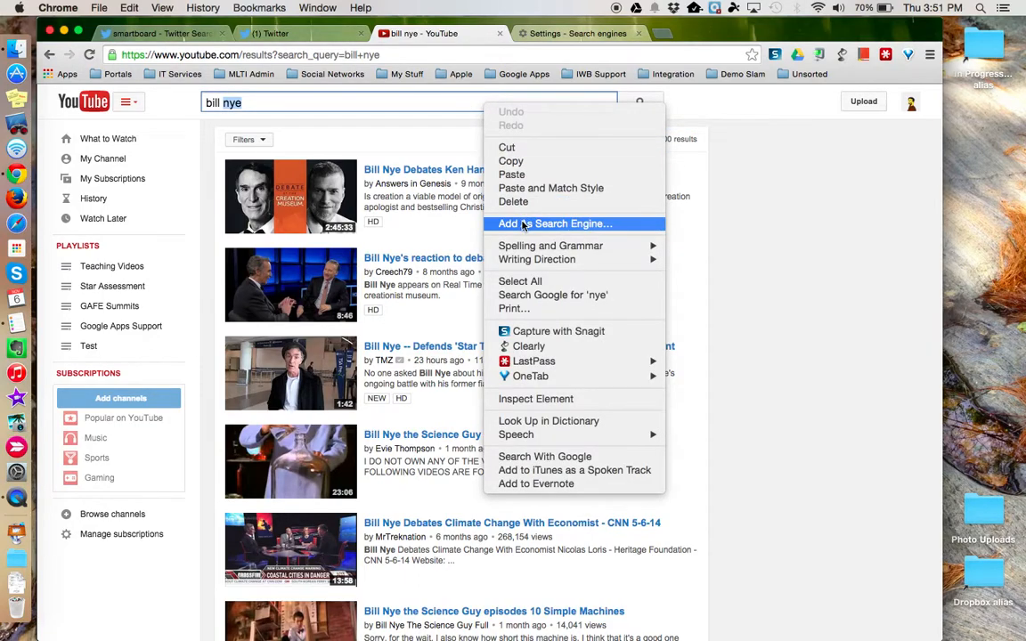
mouse_move(620, 228)
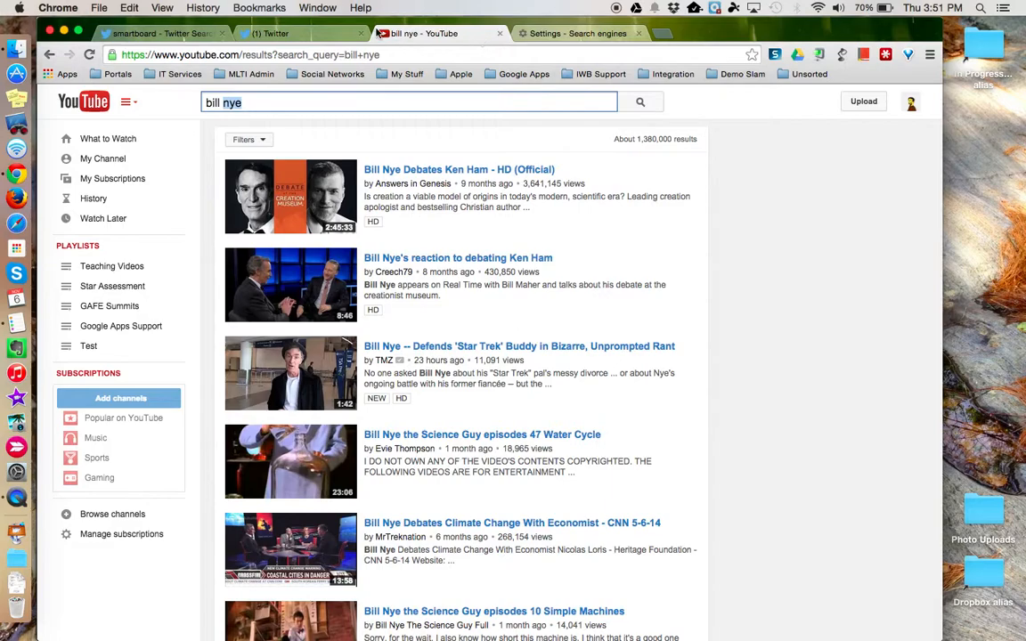
click(160, 32)
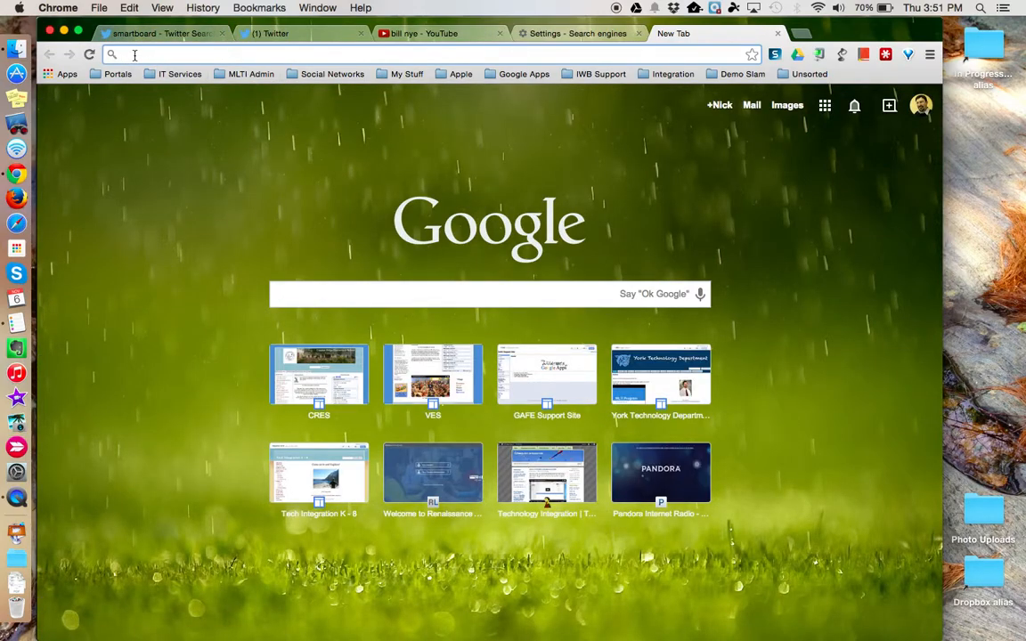
text(twitter.com)
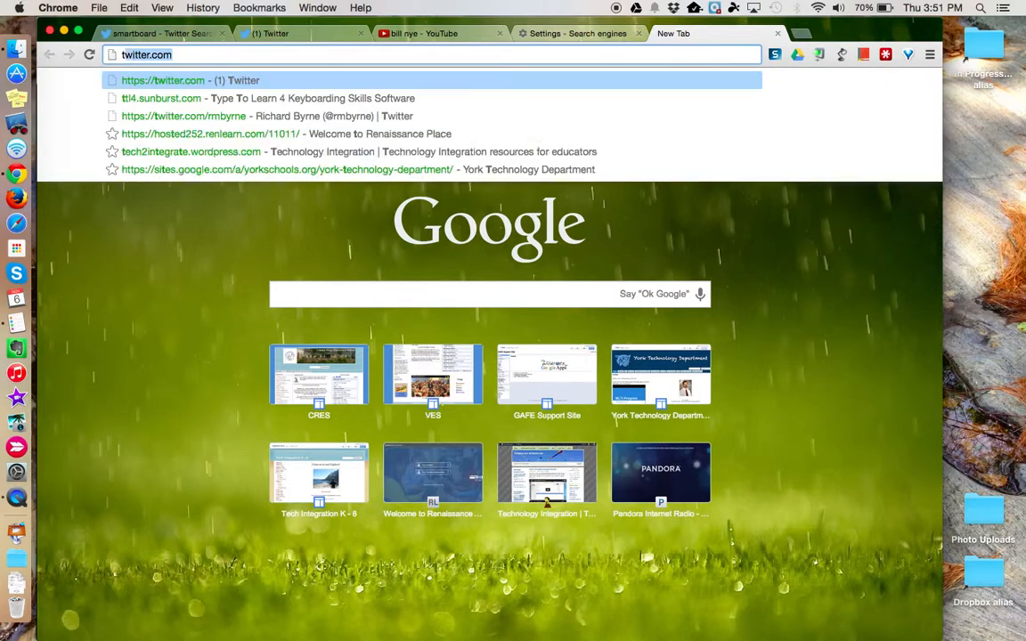